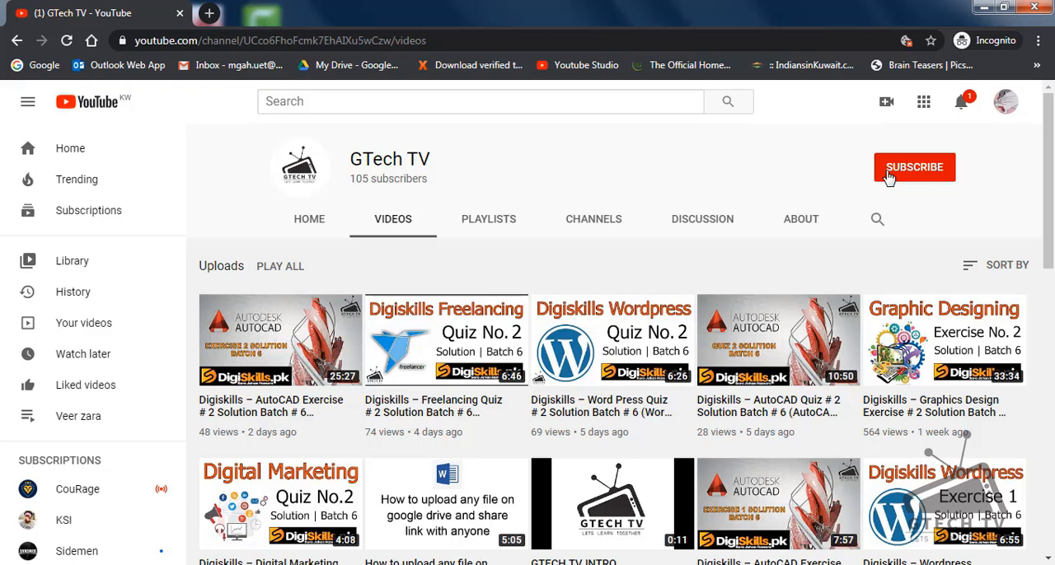
Start Freelancing Quiz No. 4 and mark Entrepreneur as question 1's answer.
{"action": "left_click", "coordinate": [914, 168]}
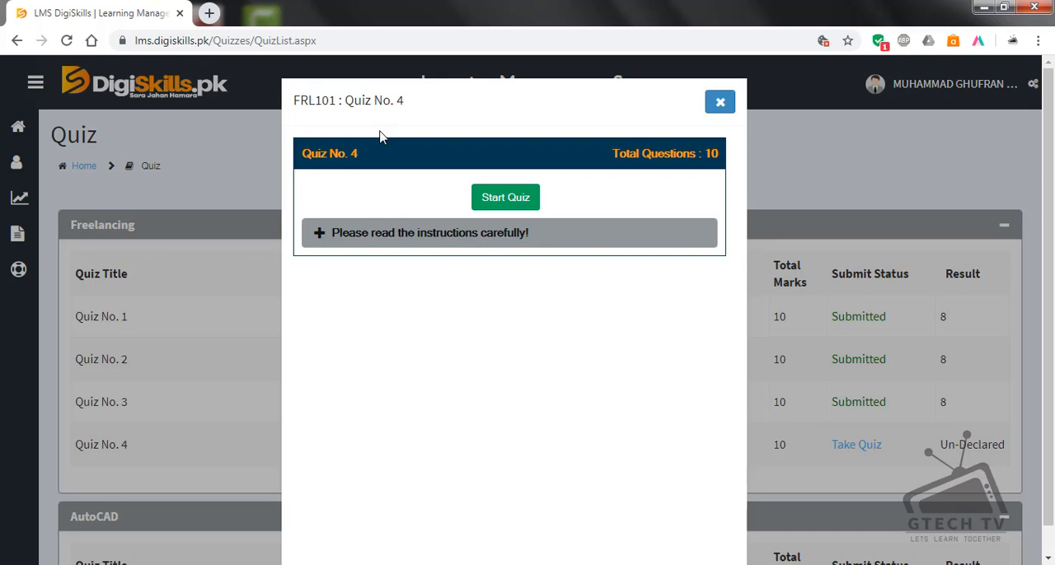
{"action": "mouse_move", "coordinate": [389, 142]}
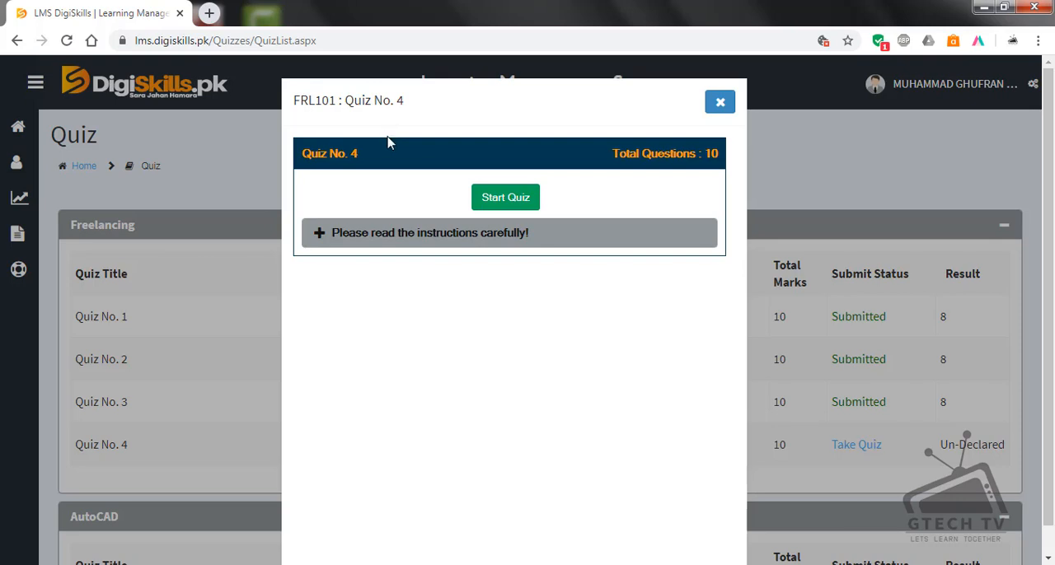
{"action": "mouse_move", "coordinate": [469, 191]}
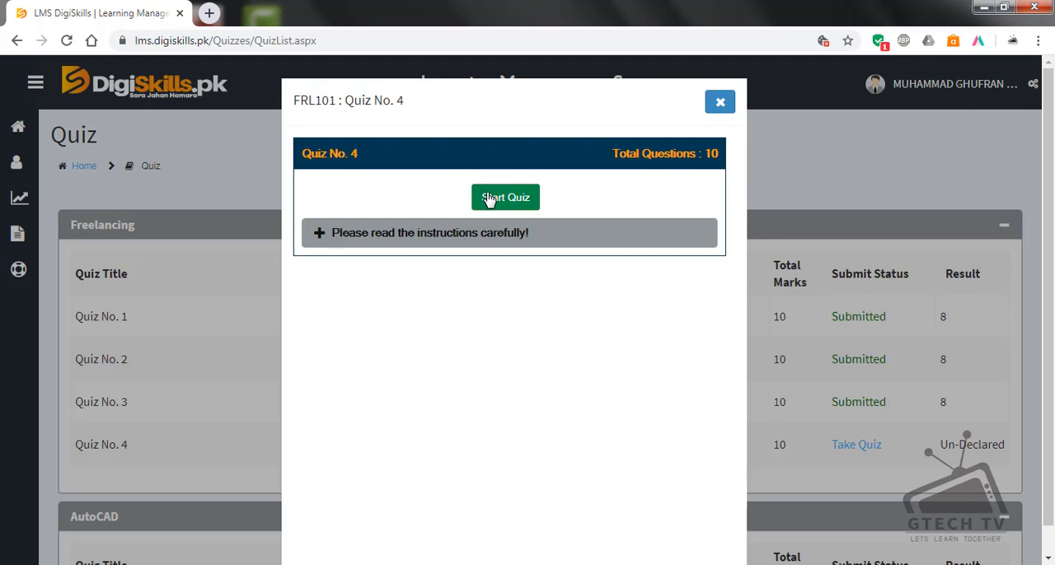
{"action": "left_click", "coordinate": [506, 197]}
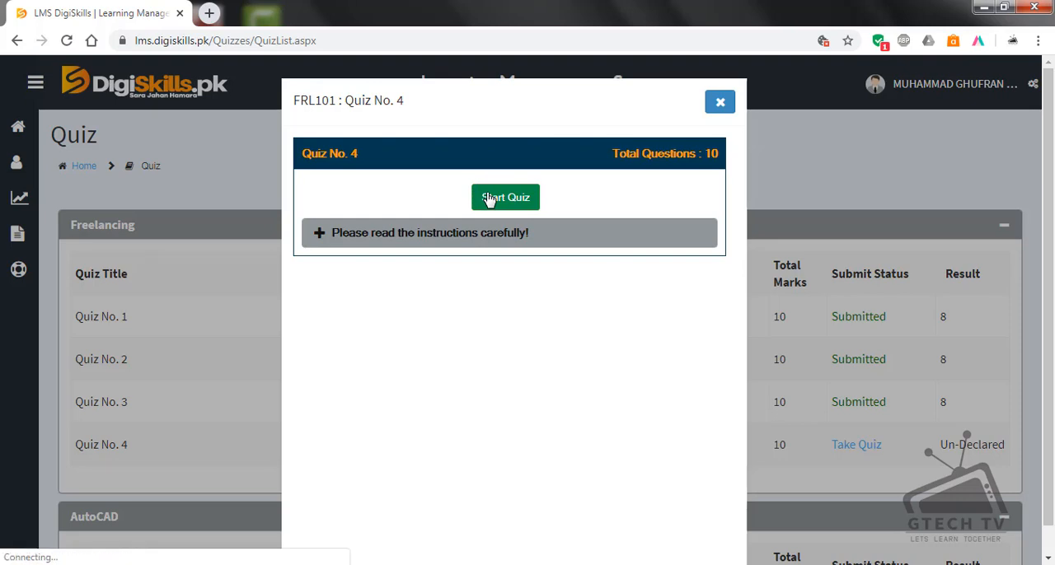
{"action": "left_click", "coordinate": [505, 197]}
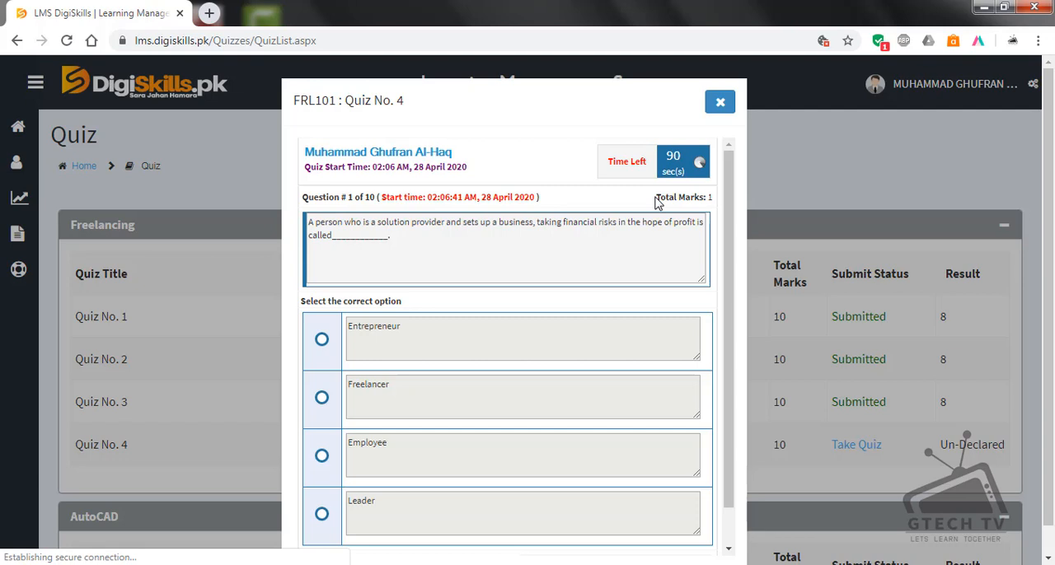
{"action": "scroll", "scroll_direction": "down", "scroll_amount": 3}
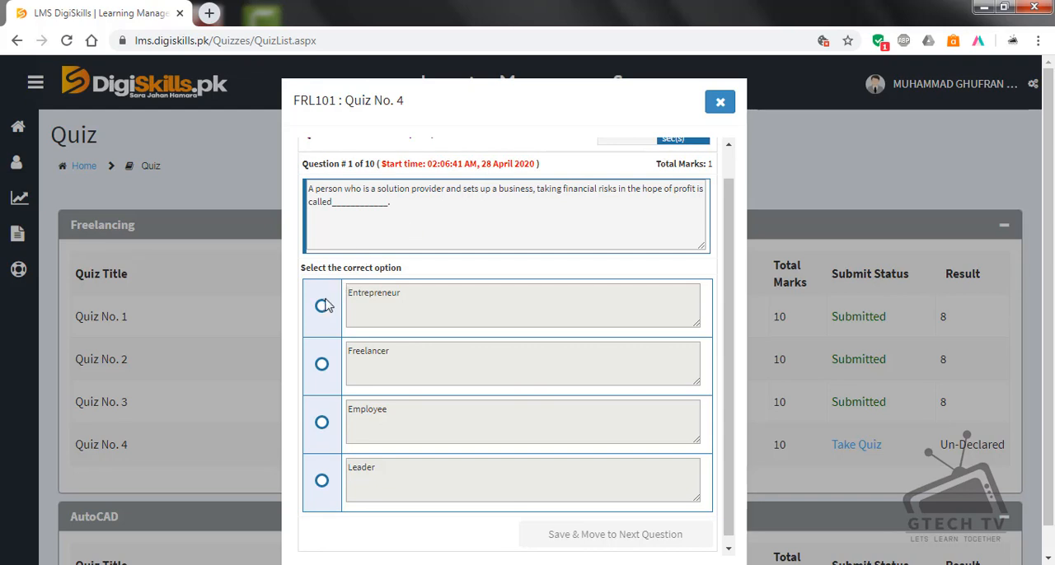
{"action": "left_click", "coordinate": [322, 306]}
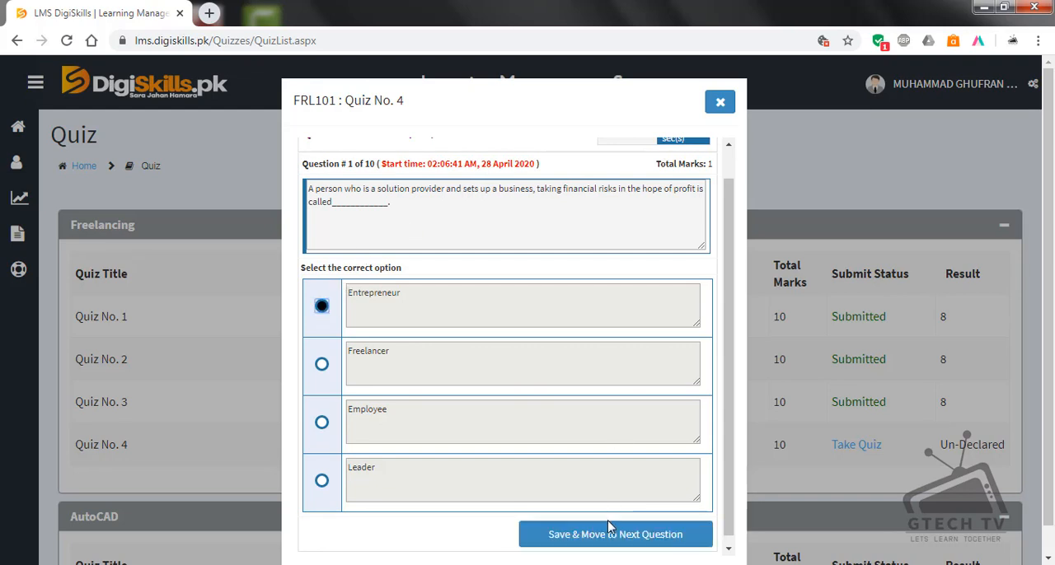
Save question 1 and choose Freelancers as the answer to question 2.
{"action": "left_click", "coordinate": [616, 534]}
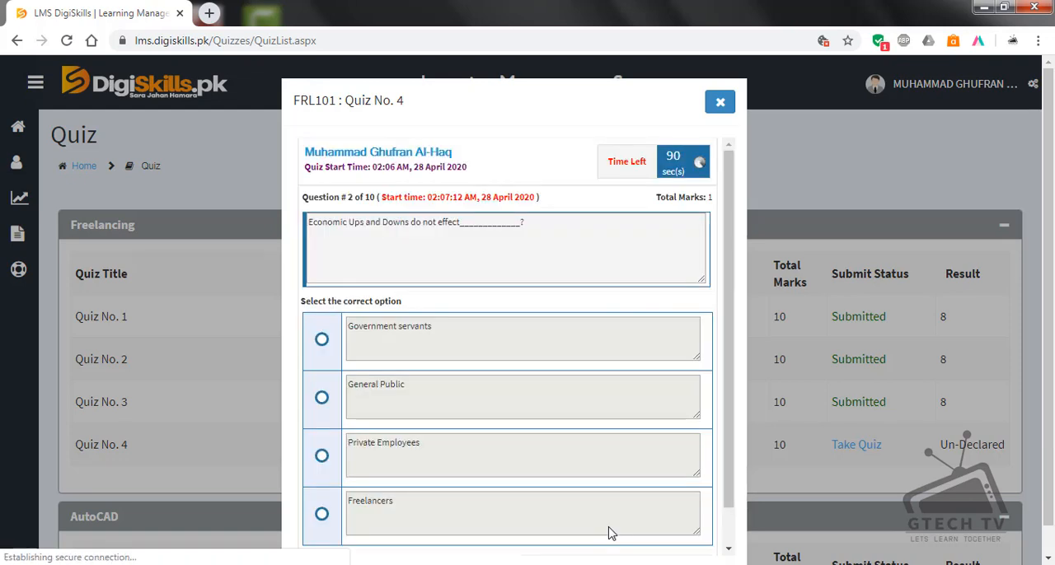
{"action": "mouse_move", "coordinate": [717, 388]}
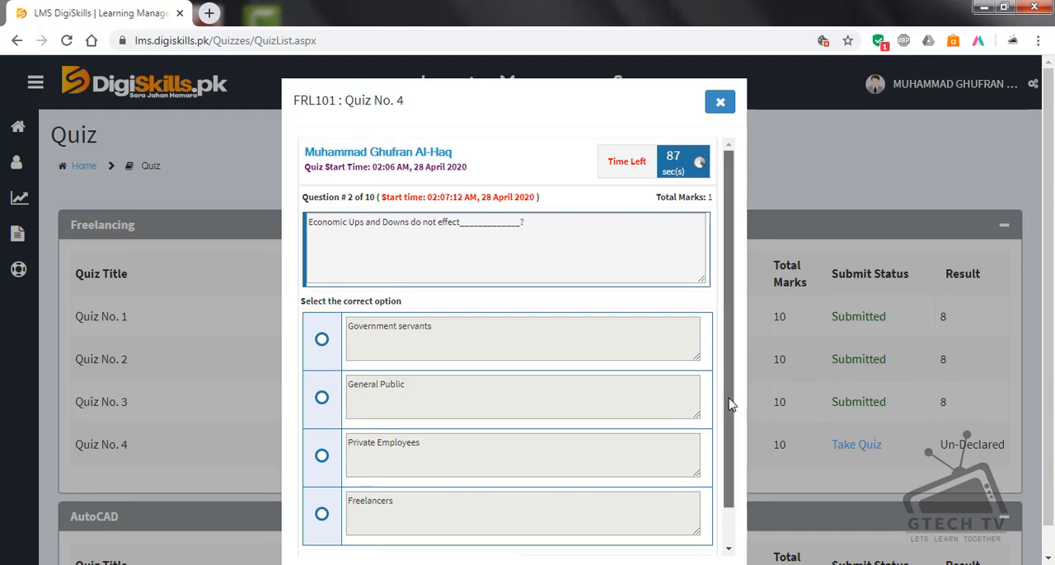
{"action": "scroll", "scroll_direction": "down", "scroll_amount": 3}
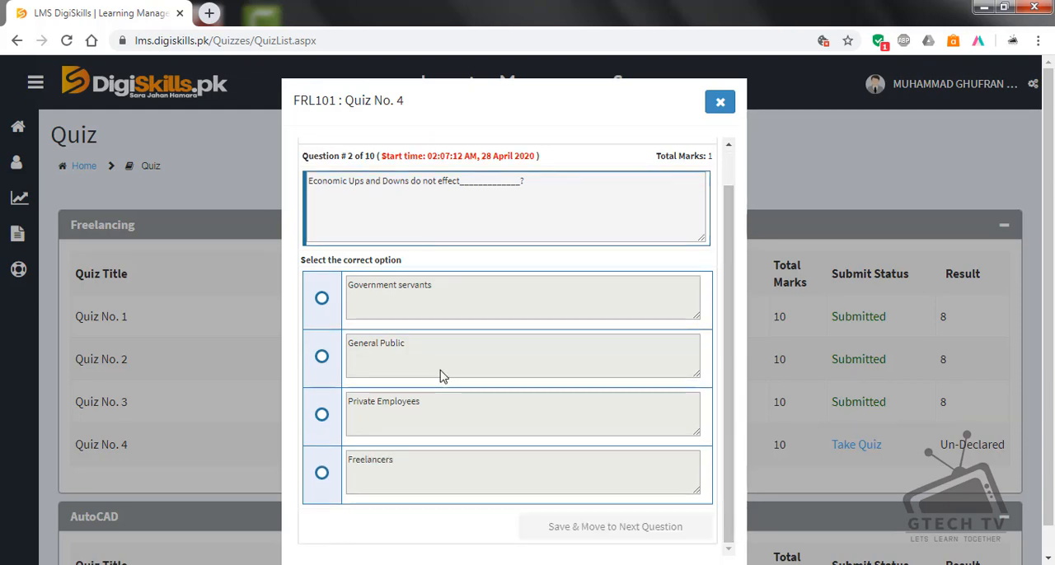
{"action": "mouse_move", "coordinate": [404, 344]}
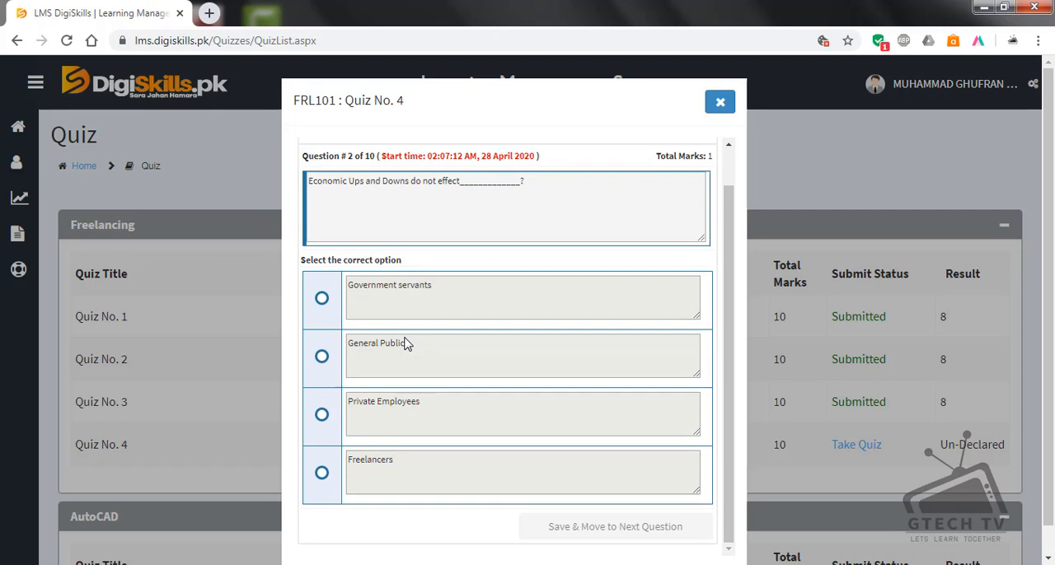
{"action": "mouse_move", "coordinate": [412, 393]}
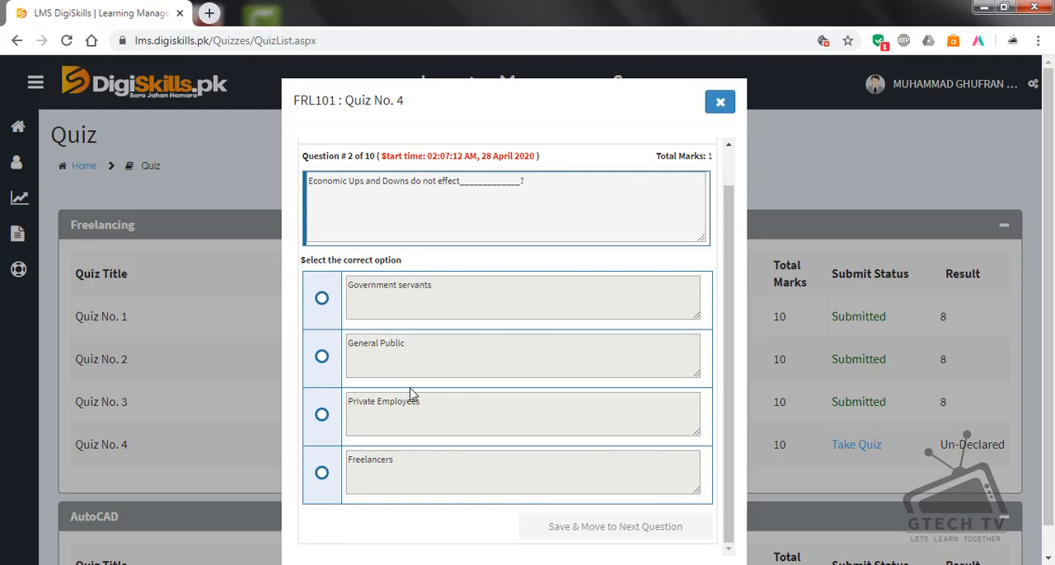
{"action": "left_click", "coordinate": [322, 472]}
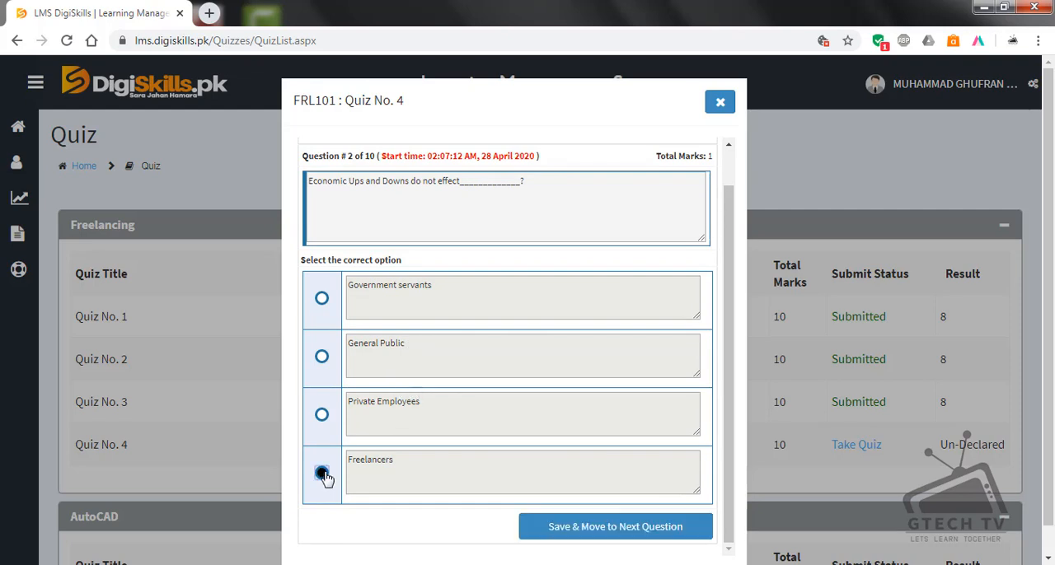
Save question 2 and select 'On a small scale' for question 3.
{"action": "left_click", "coordinate": [321, 476]}
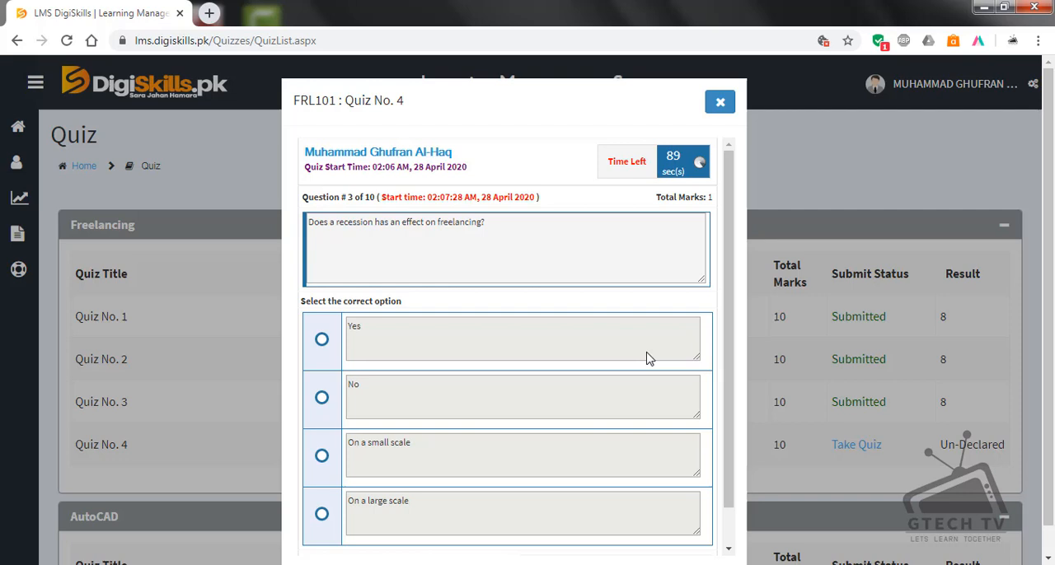
{"action": "scroll", "scroll_direction": "down", "scroll_amount": 3}
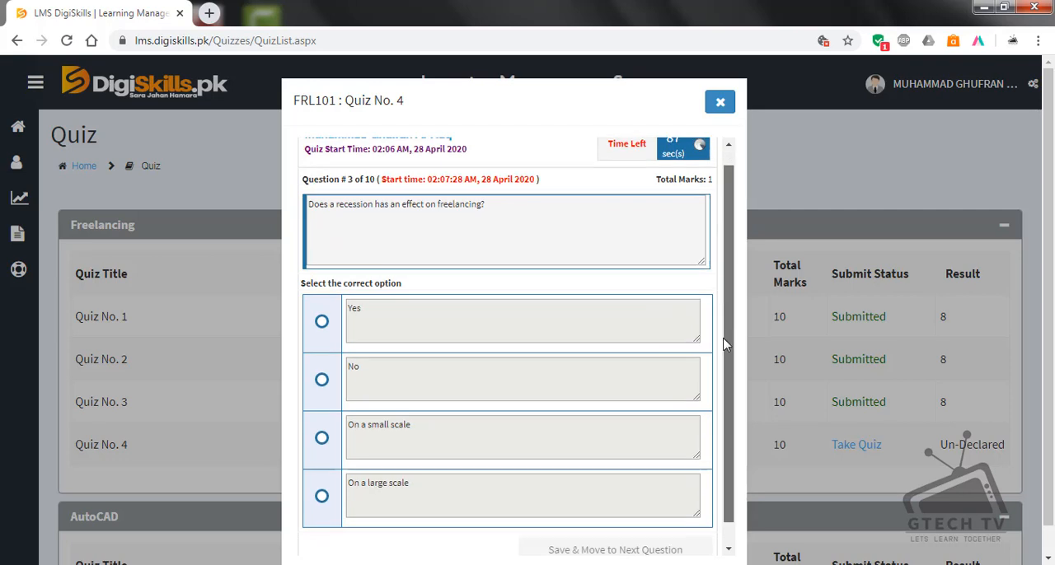
{"action": "scroll", "scroll_direction": "down", "scroll_amount": 3}
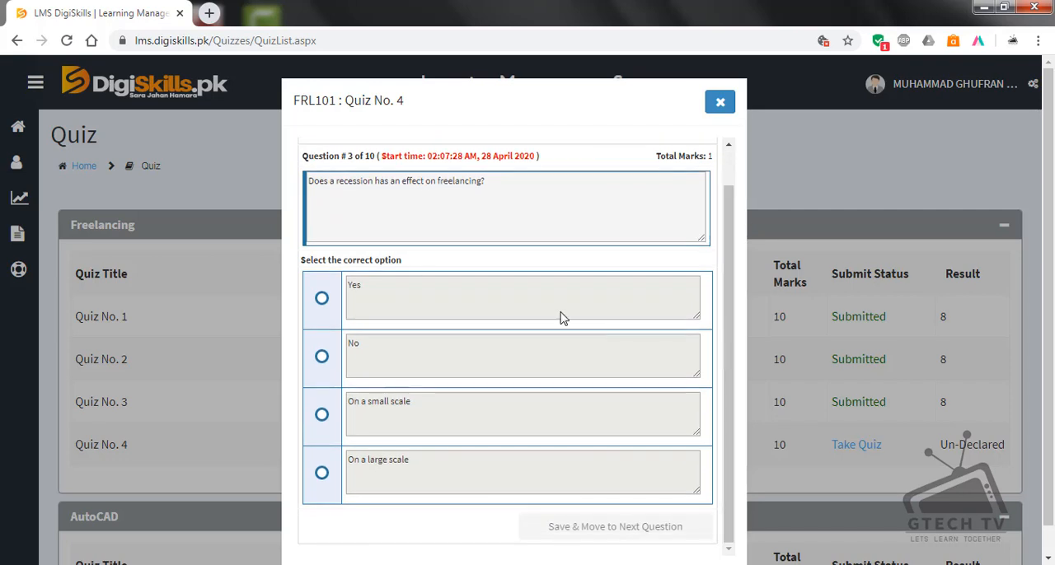
{"action": "mouse_move", "coordinate": [519, 194]}
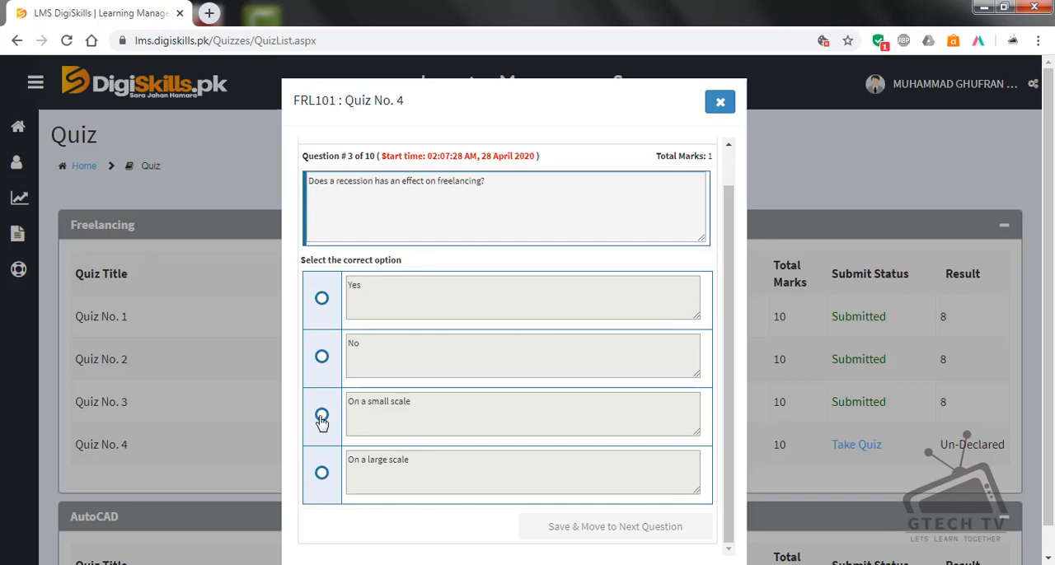
{"action": "left_click", "coordinate": [322, 416]}
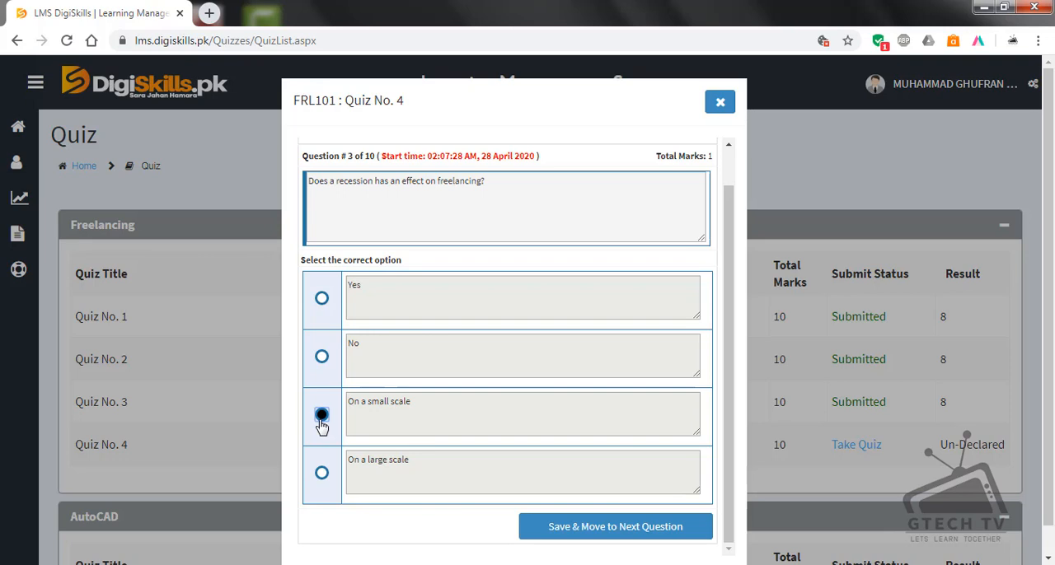
{"action": "left_click", "coordinate": [322, 414]}
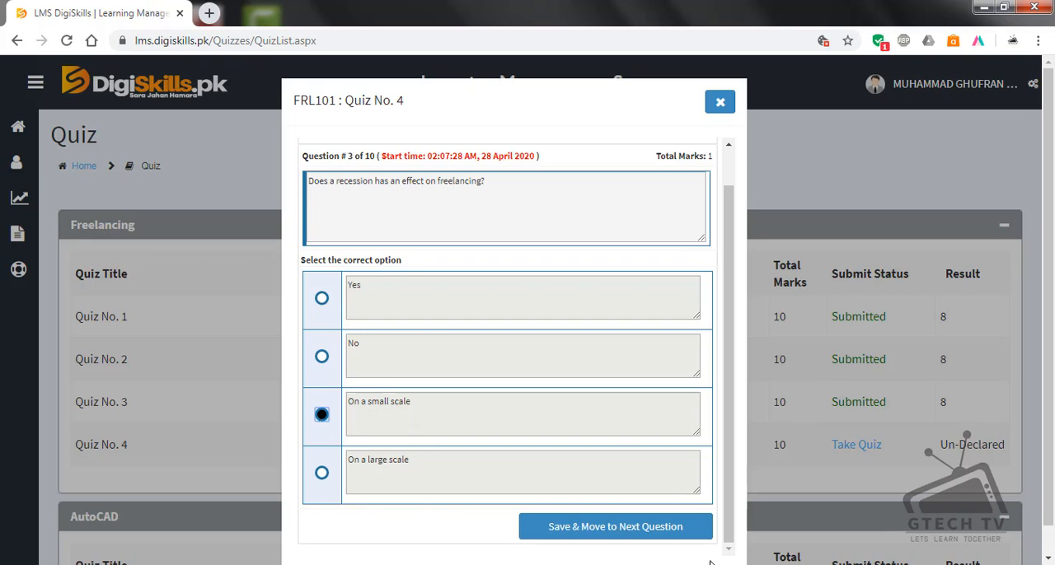
Save question 3, answer question 4 with 65%, save, then pick 'Keep conversation at one place'.
{"action": "left_click", "coordinate": [614, 526]}
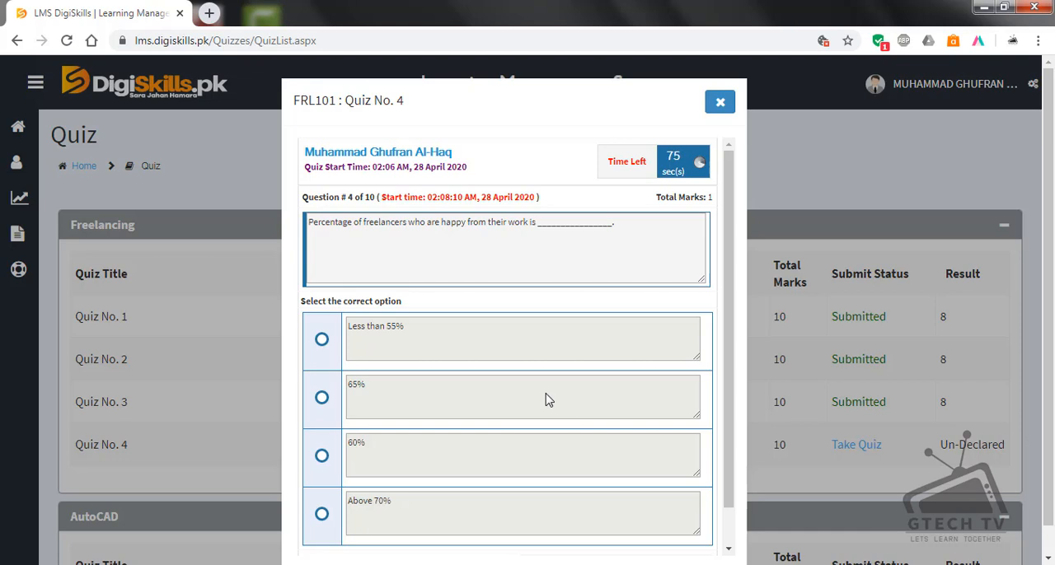
{"action": "mouse_move", "coordinate": [528, 314]}
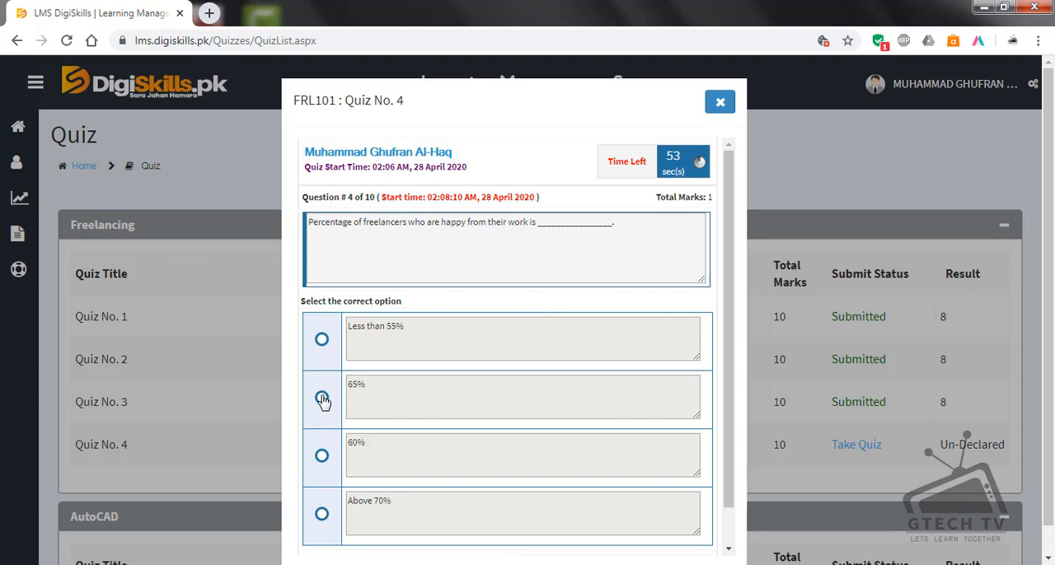
{"action": "left_click", "coordinate": [322, 397]}
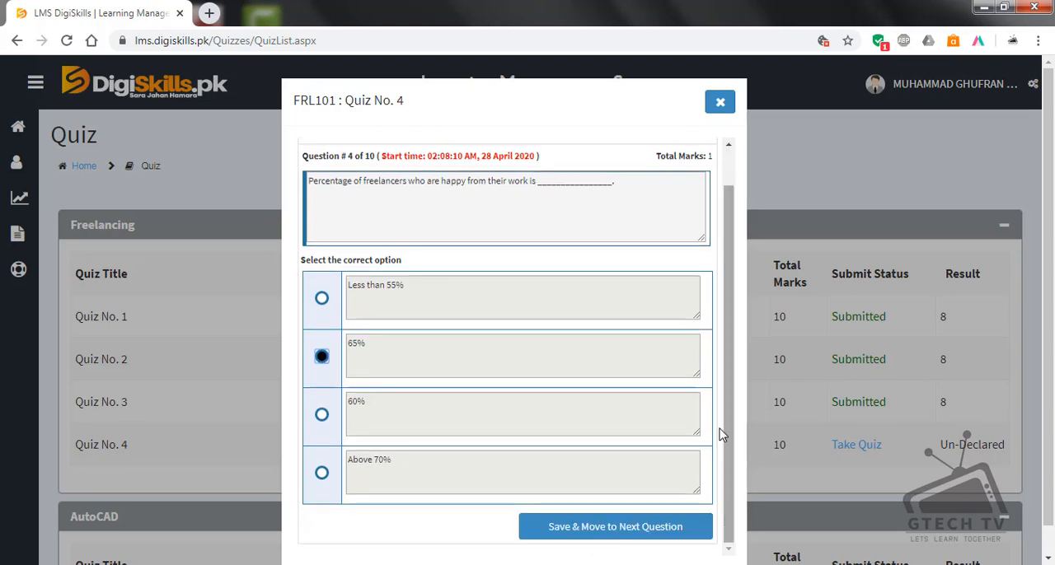
{"action": "left_click", "coordinate": [615, 527]}
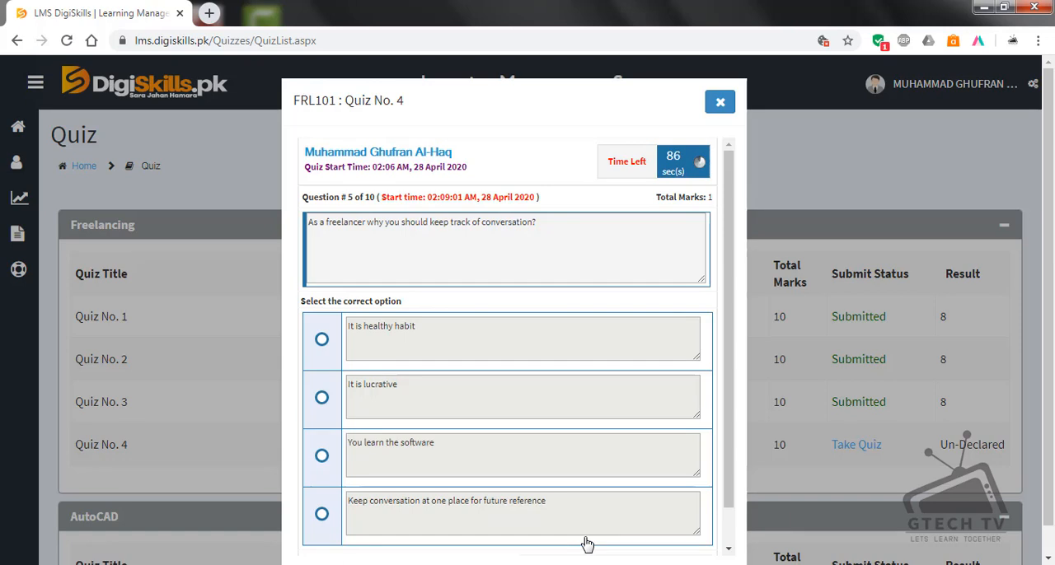
{"action": "mouse_move", "coordinate": [389, 383]}
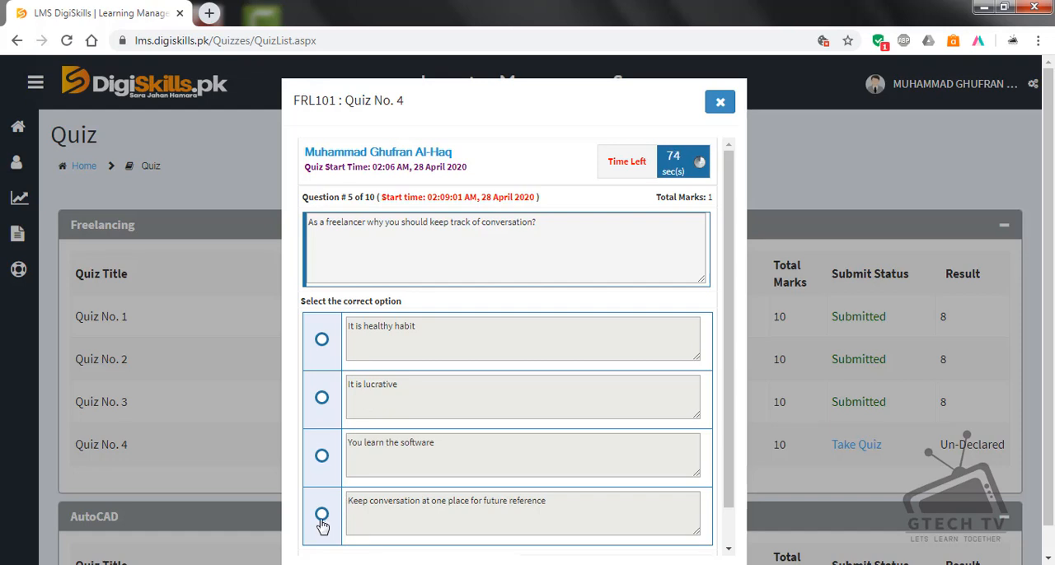
{"action": "left_click", "coordinate": [321, 513]}
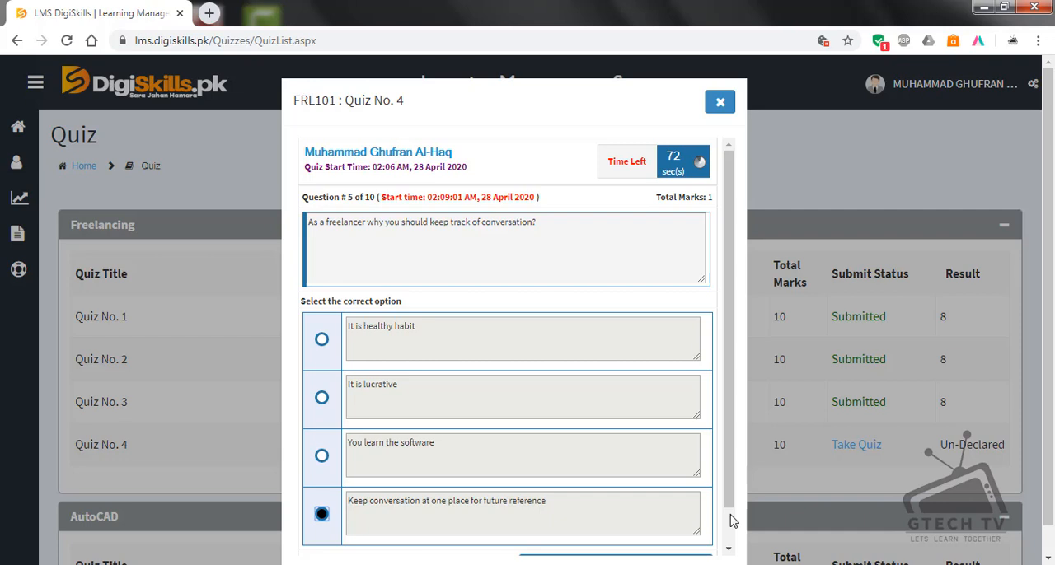
{"action": "scroll", "scroll_direction": "down", "scroll_amount": 3}
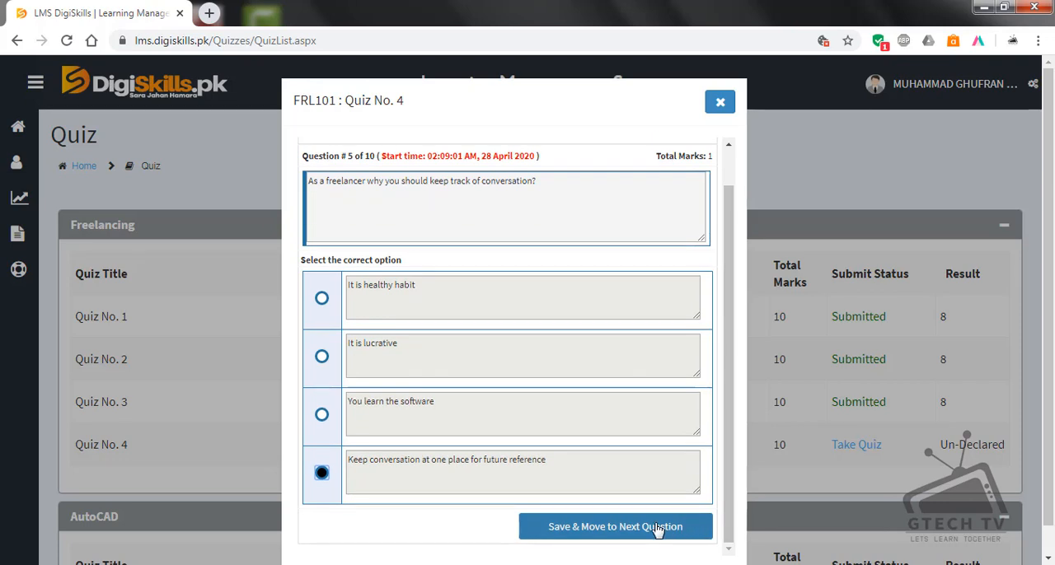
Save question 5 and choose Determination as the answer to question 6.
{"action": "left_click", "coordinate": [615, 526]}
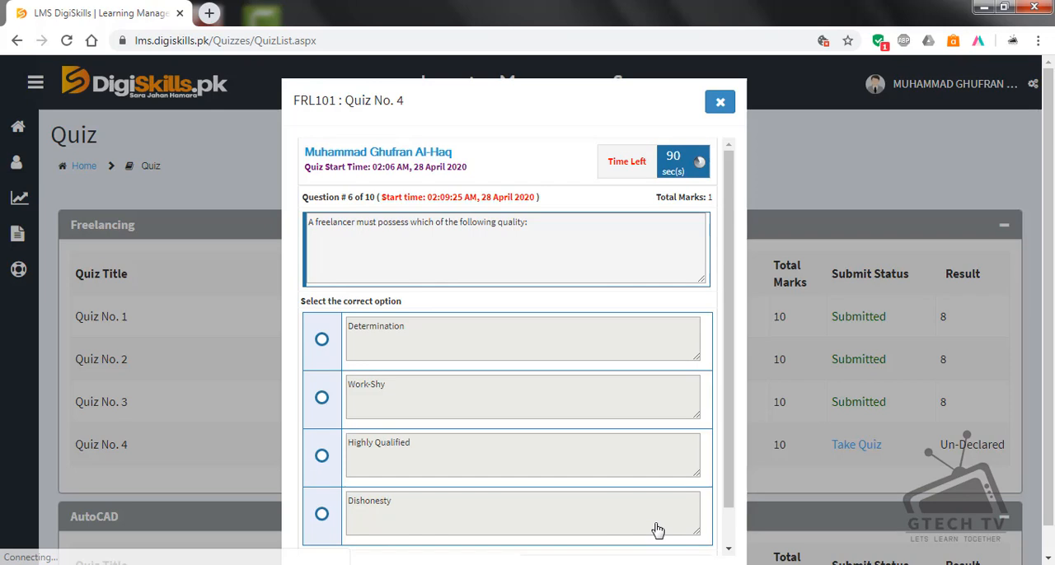
{"action": "mouse_move", "coordinate": [324, 256]}
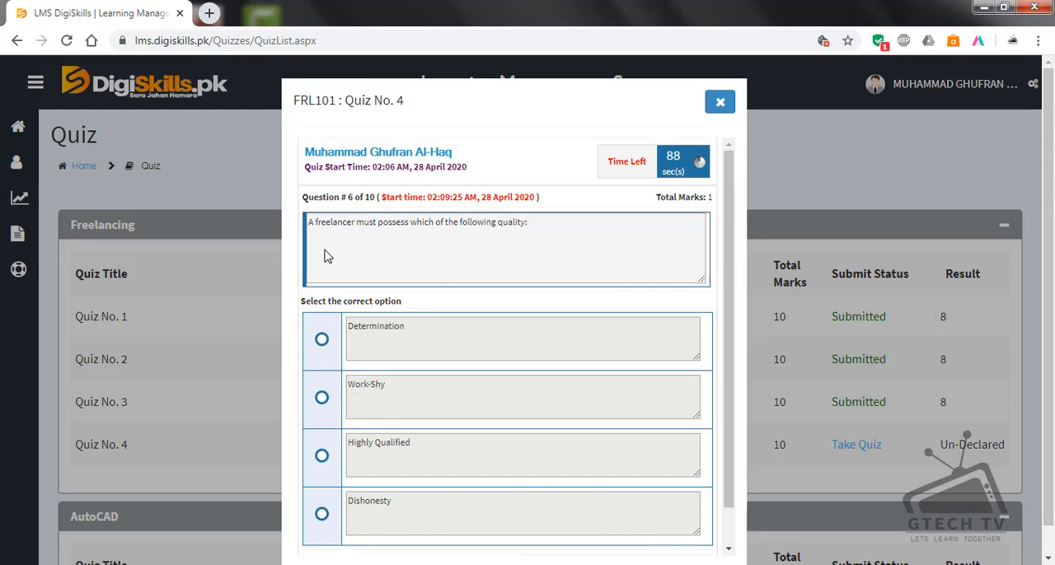
{"action": "mouse_move", "coordinate": [389, 247]}
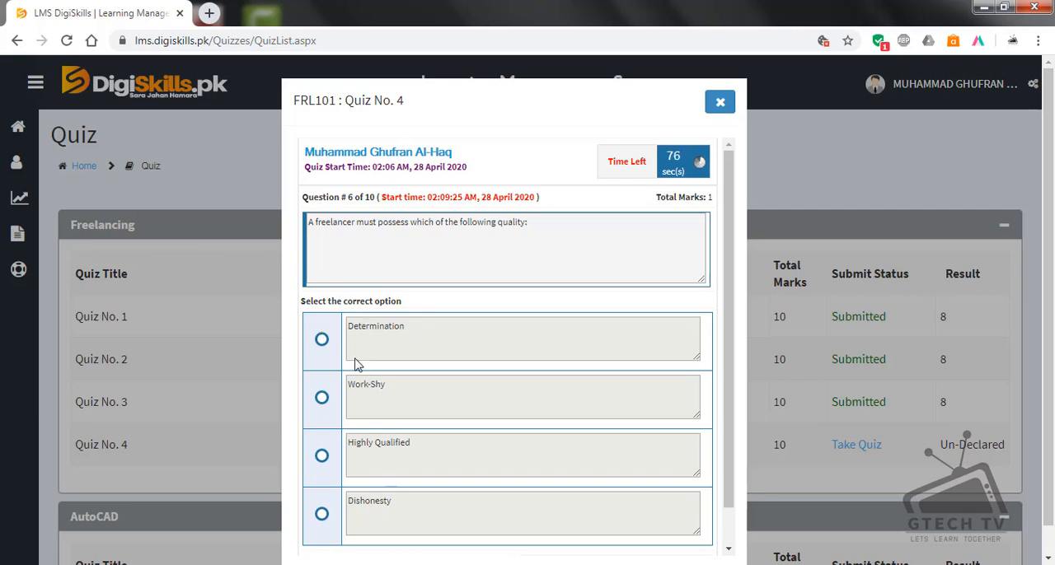
{"action": "mouse_move", "coordinate": [343, 459]}
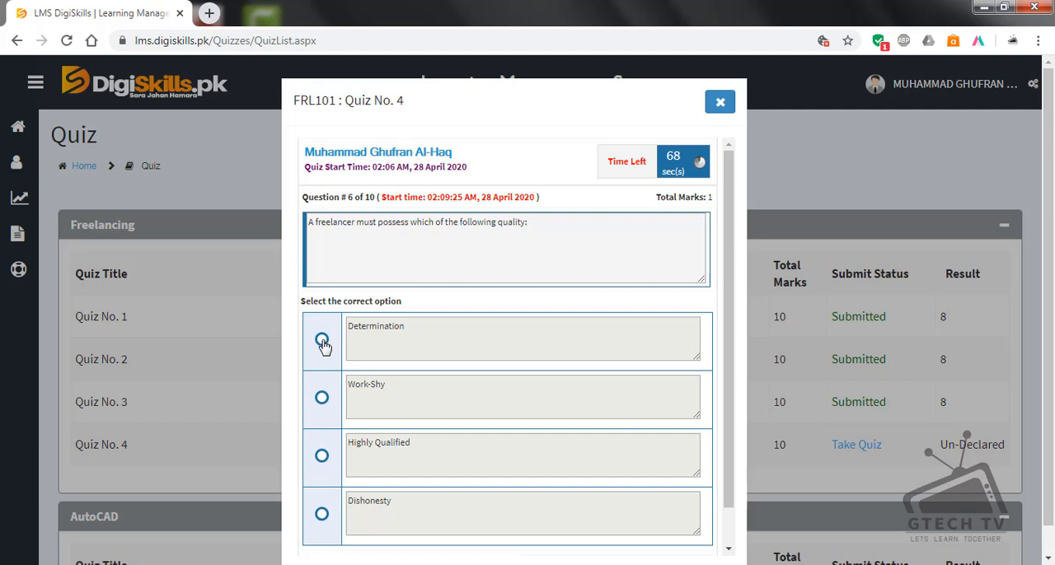
{"action": "left_click", "coordinate": [321, 339]}
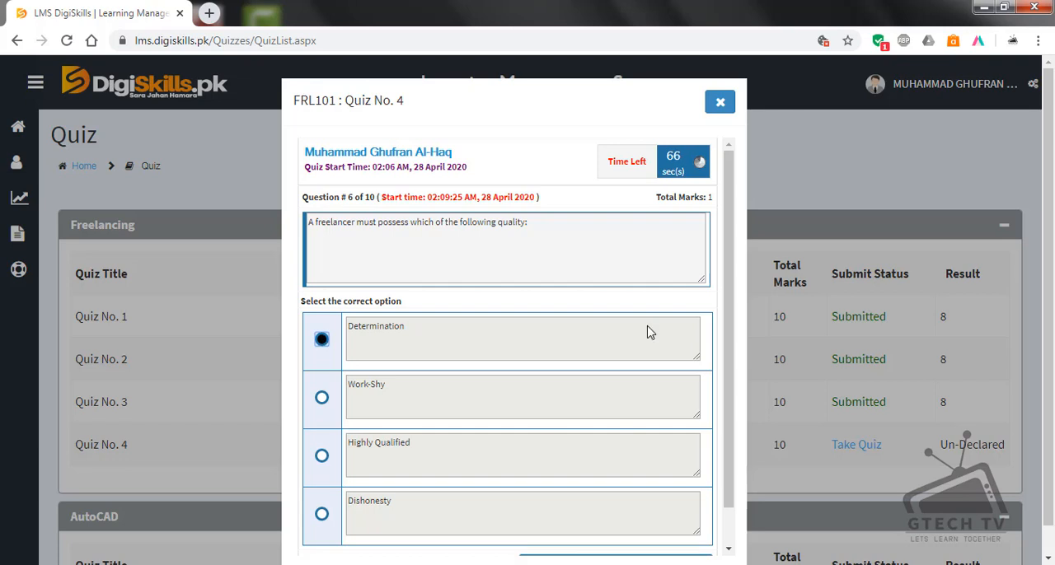
{"action": "scroll", "scroll_direction": "down", "scroll_amount": 3}
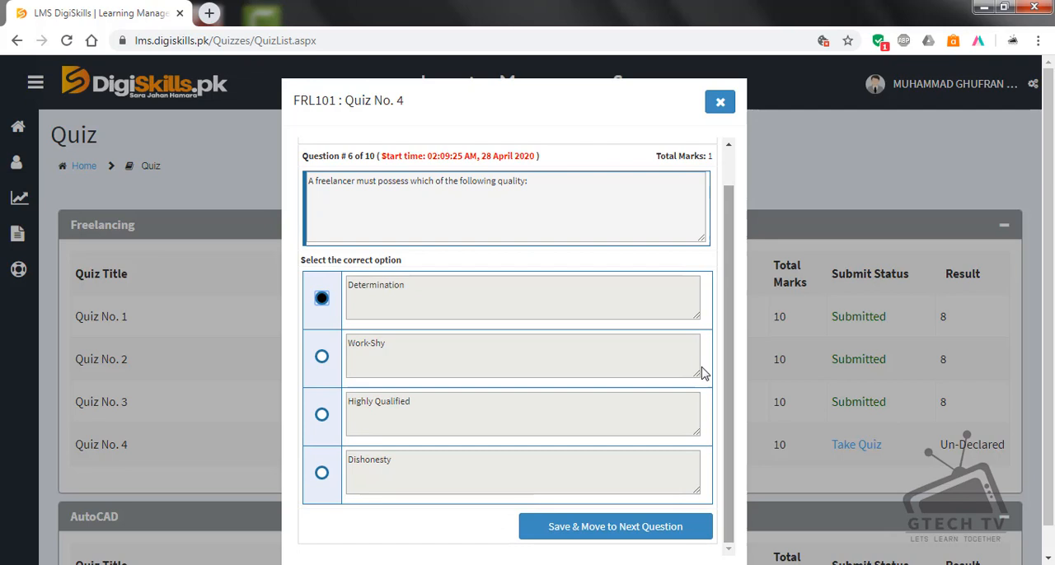
Save question 6 and select Fiverr for question 7.
{"action": "left_click", "coordinate": [614, 527]}
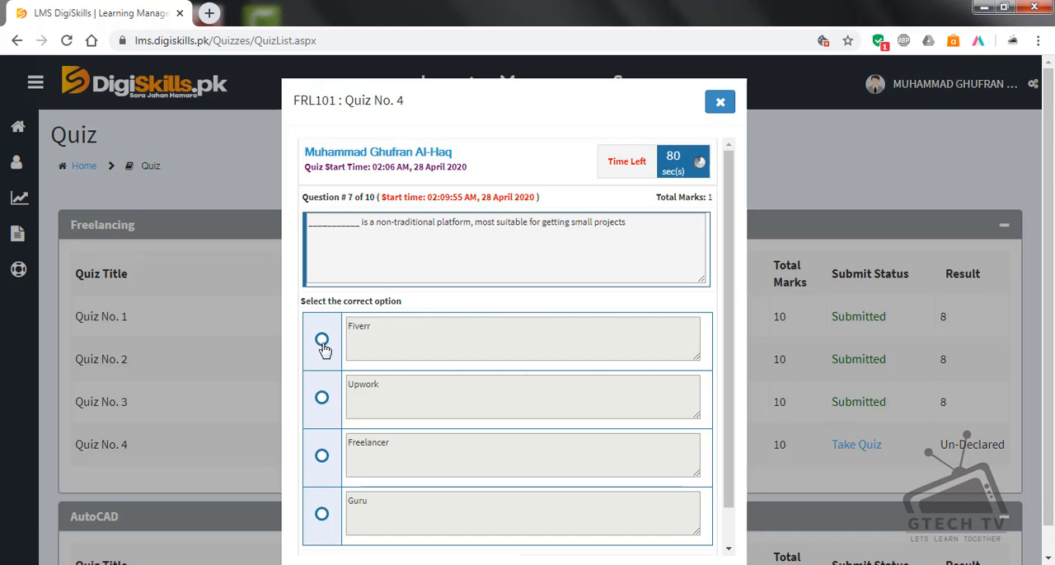
{"action": "left_click", "coordinate": [321, 339]}
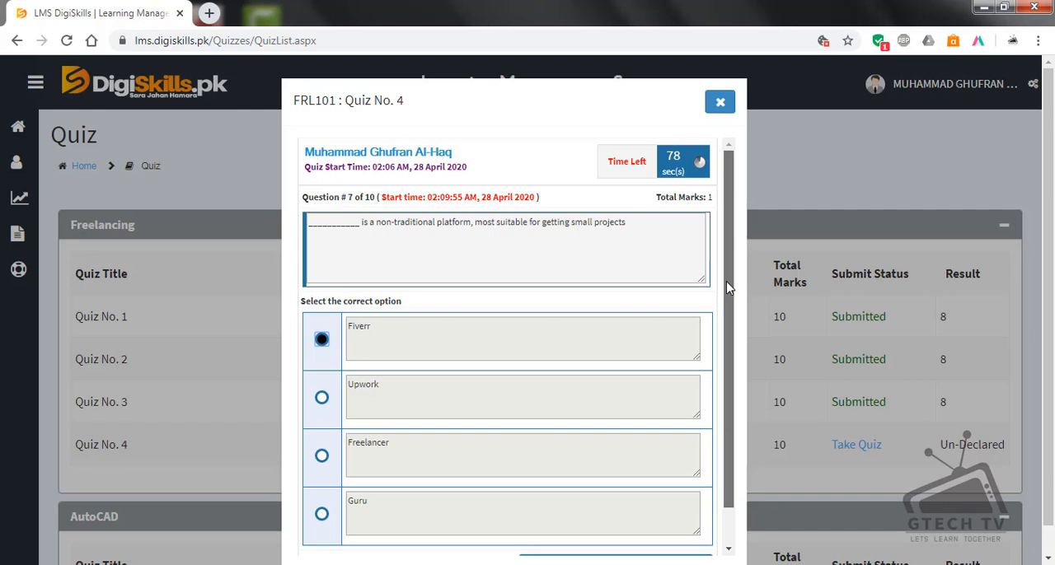
{"action": "scroll", "scroll_direction": "down", "scroll_amount": 3}
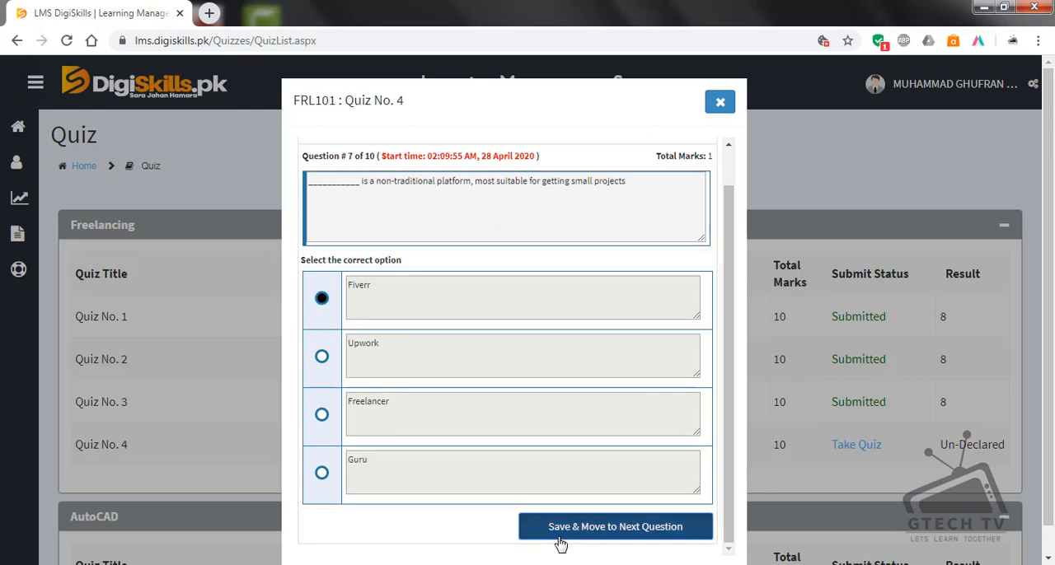
Save question 7, answer question 8 with Laziness, and select Education for question 9.
{"action": "left_click", "coordinate": [616, 526]}
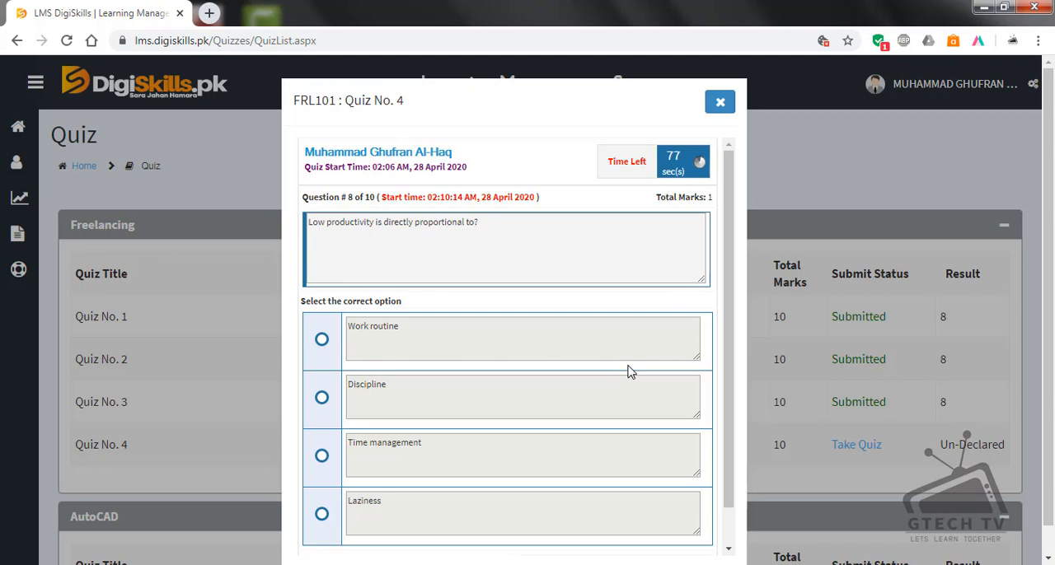
{"action": "mouse_move", "coordinate": [464, 437]}
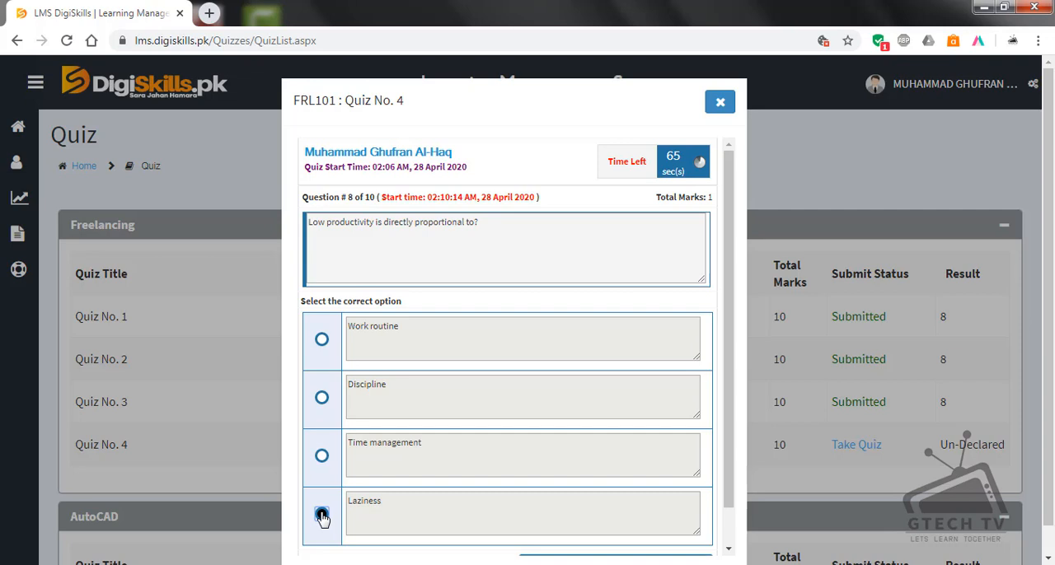
{"action": "left_click", "coordinate": [322, 513]}
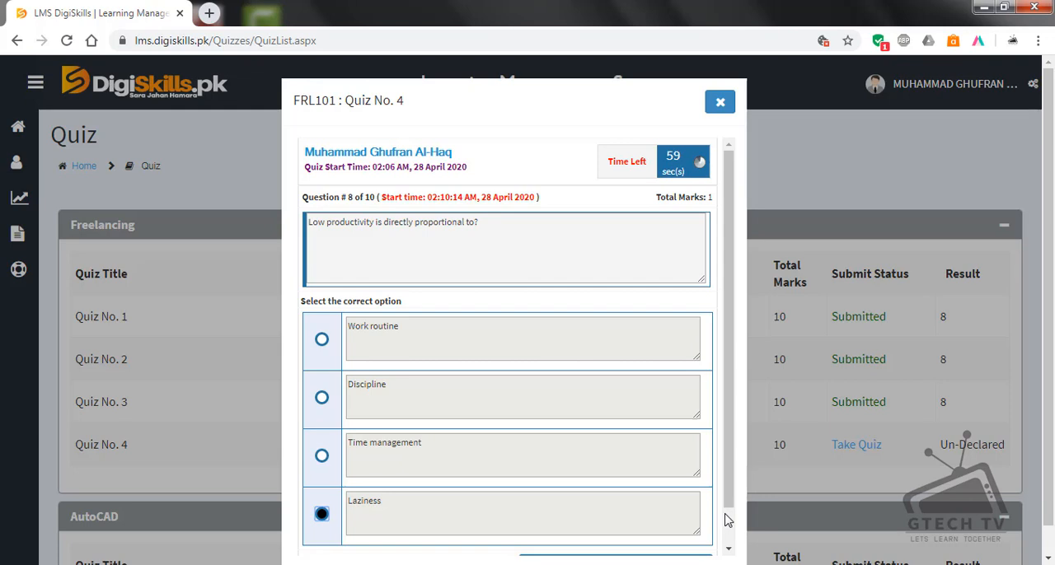
{"action": "scroll", "scroll_direction": "down", "scroll_amount": 3}
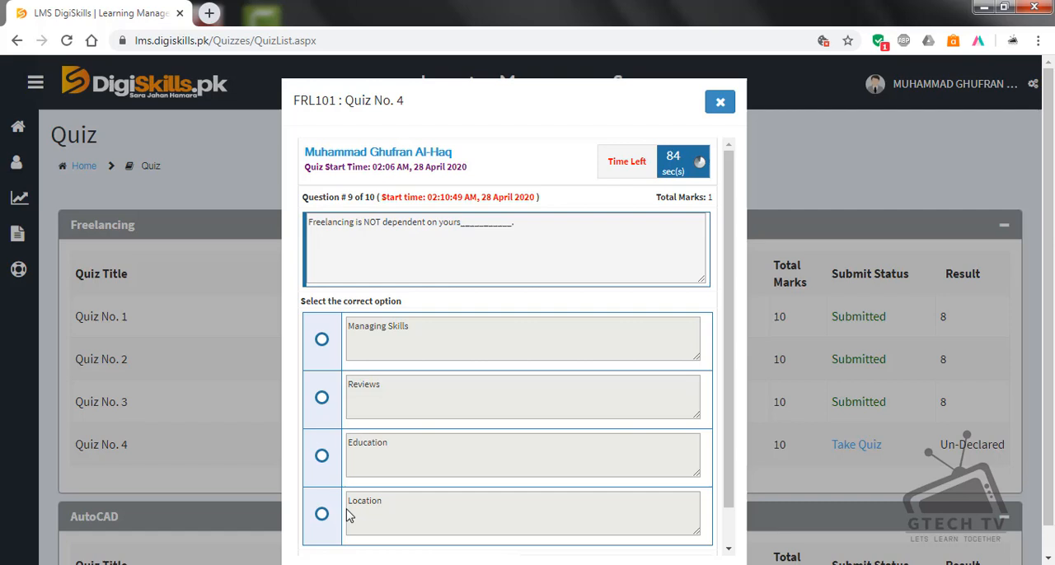
{"action": "mouse_move", "coordinate": [344, 474]}
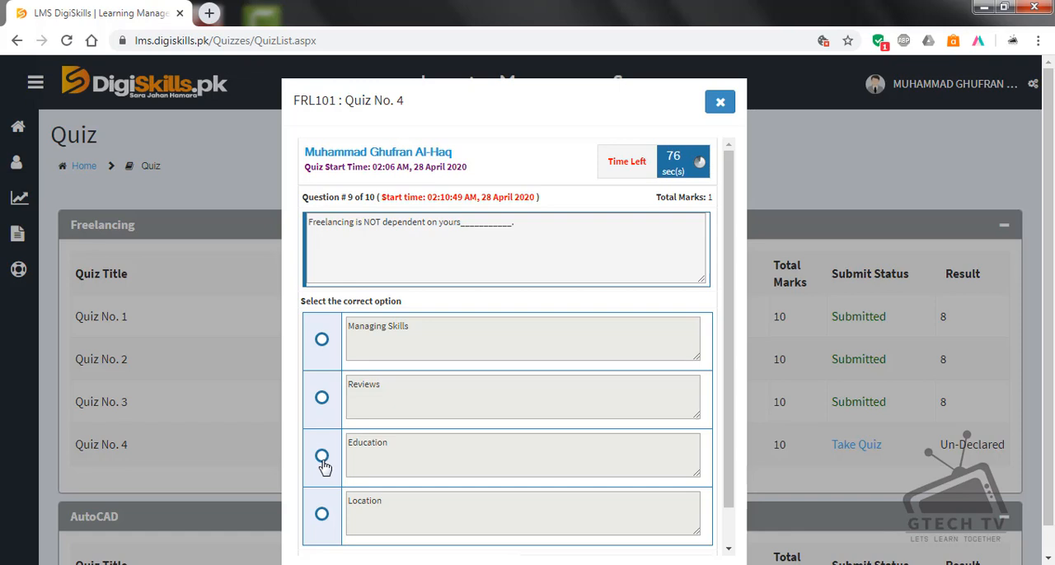
{"action": "left_click", "coordinate": [322, 458]}
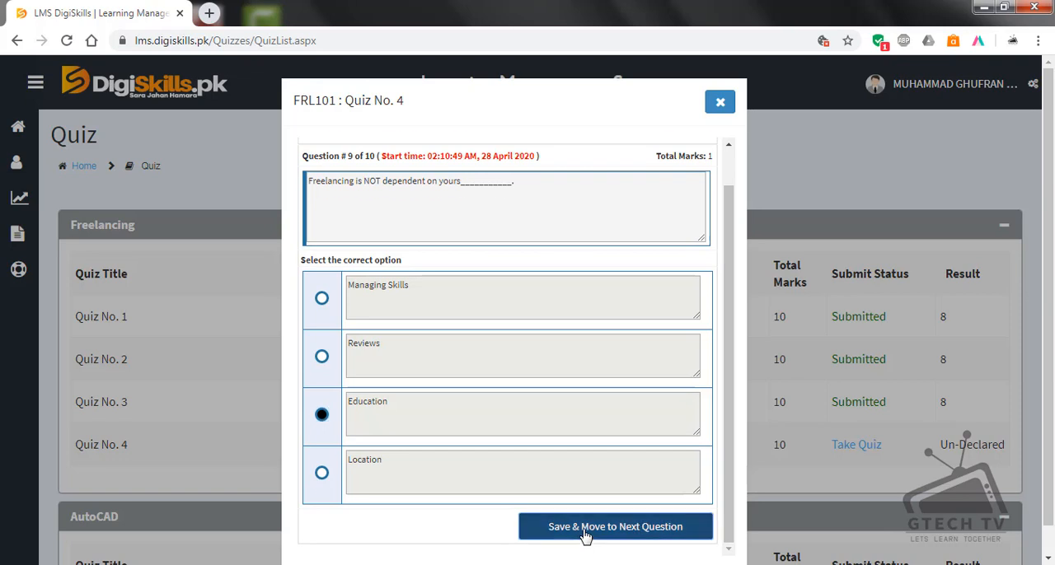
Save question 9, select Business oriented for question 10, and save it.
{"action": "left_click", "coordinate": [616, 527]}
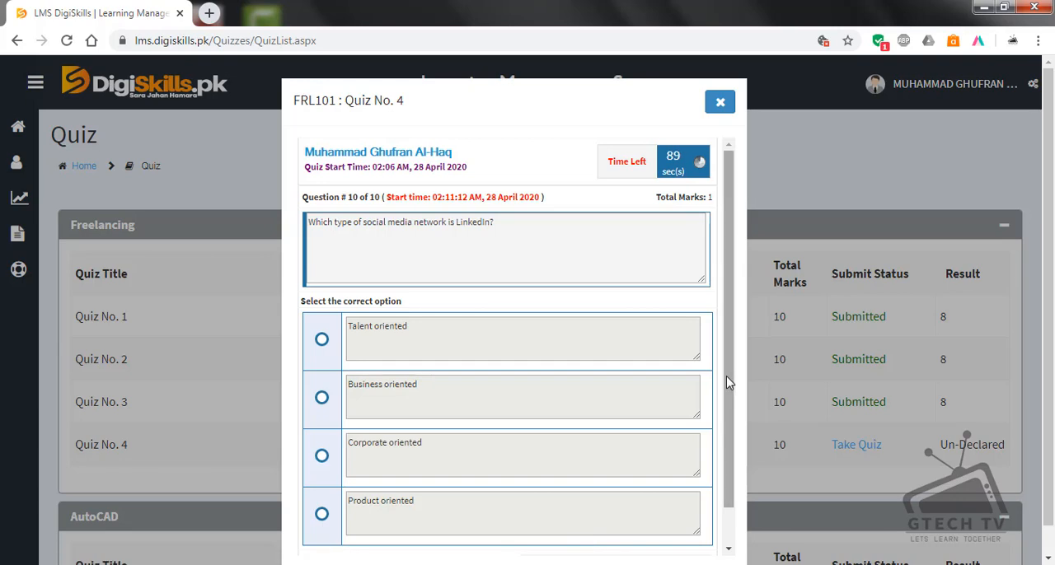
{"action": "scroll", "scroll_direction": "down", "scroll_amount": 3}
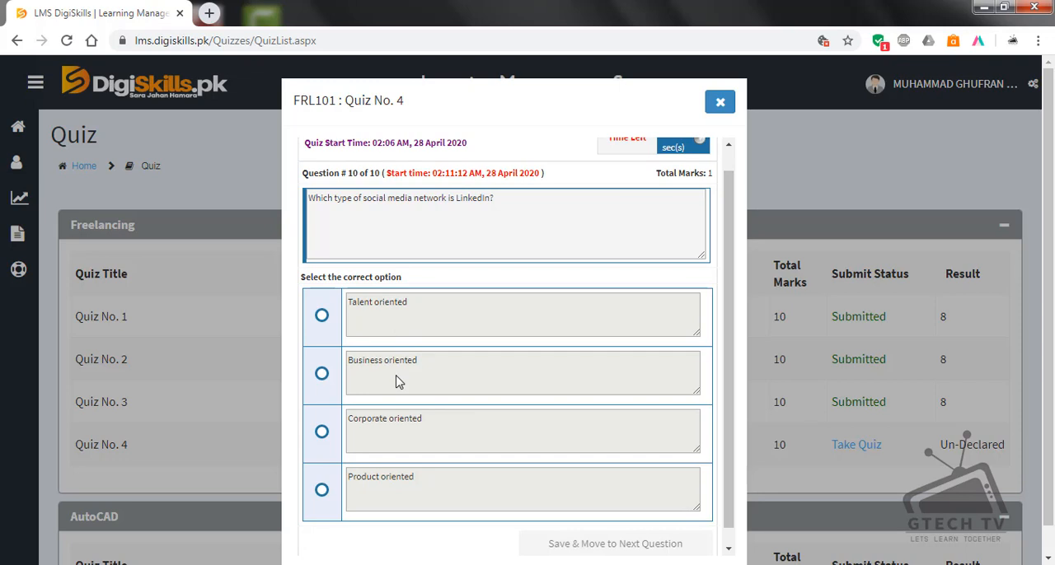
{"action": "mouse_move", "coordinate": [411, 469]}
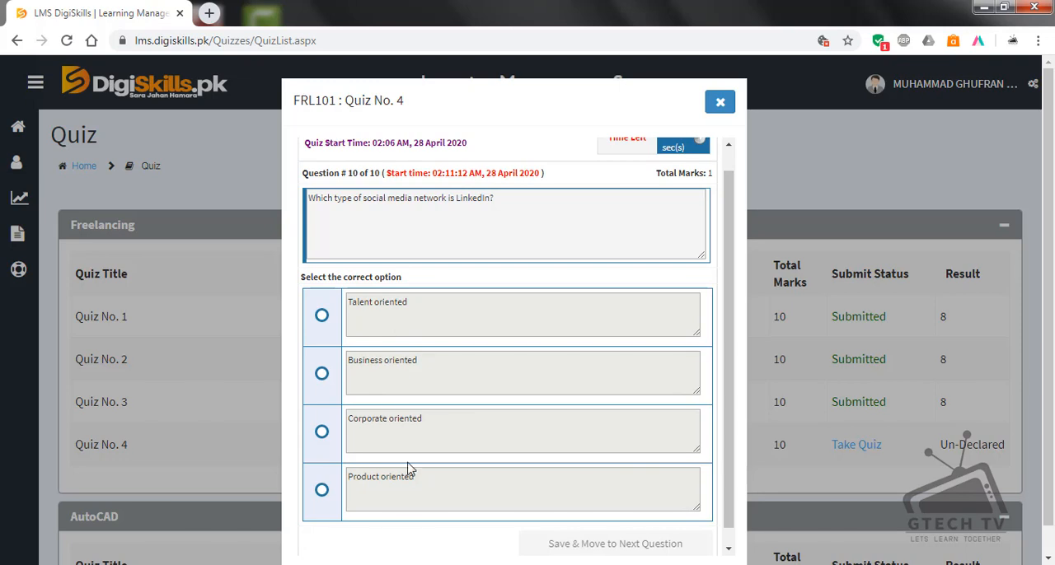
{"action": "left_click", "coordinate": [322, 373]}
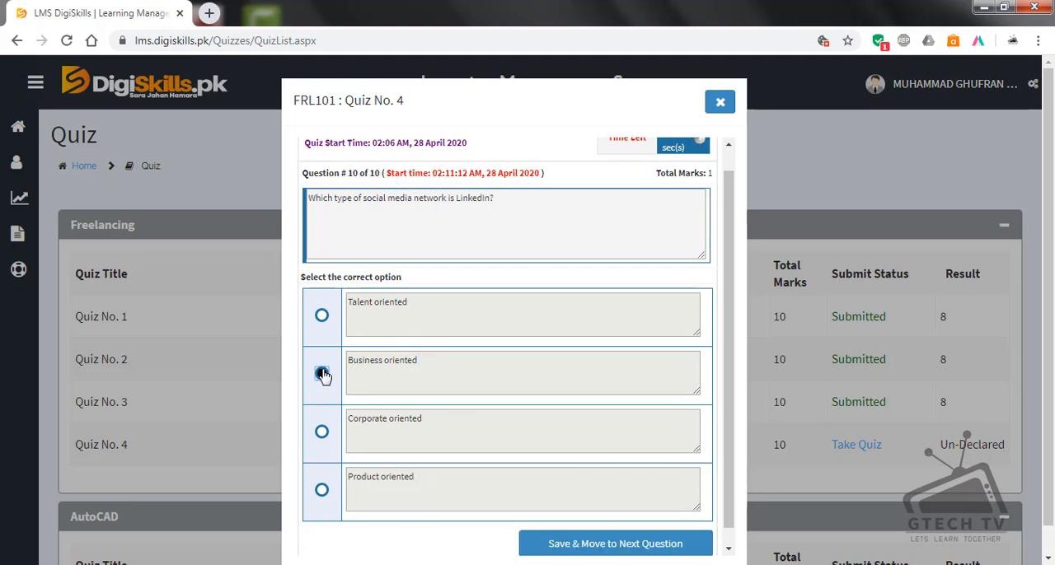
{"action": "left_click", "coordinate": [321, 373]}
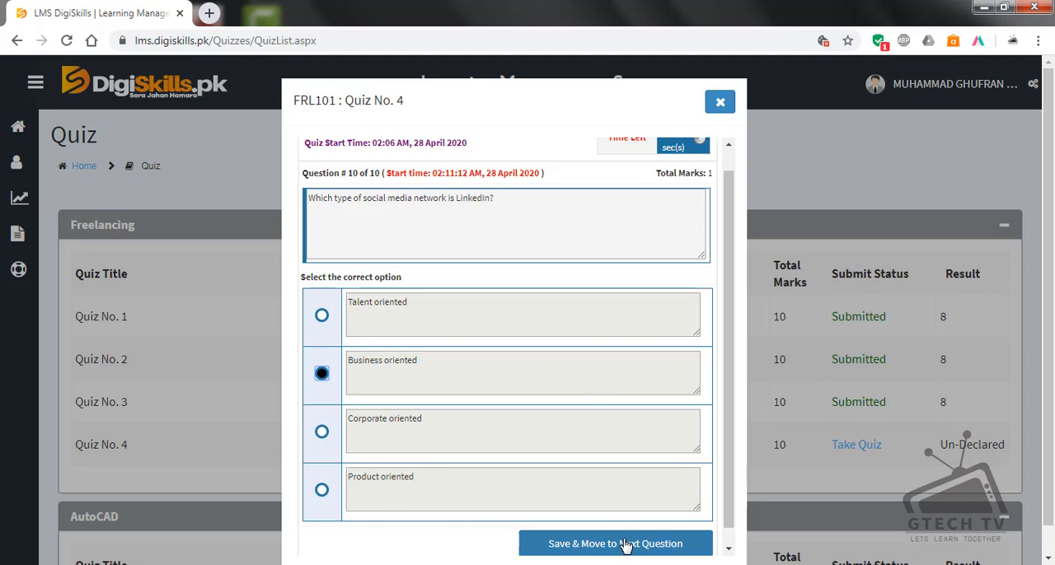
{"action": "left_click", "coordinate": [614, 544]}
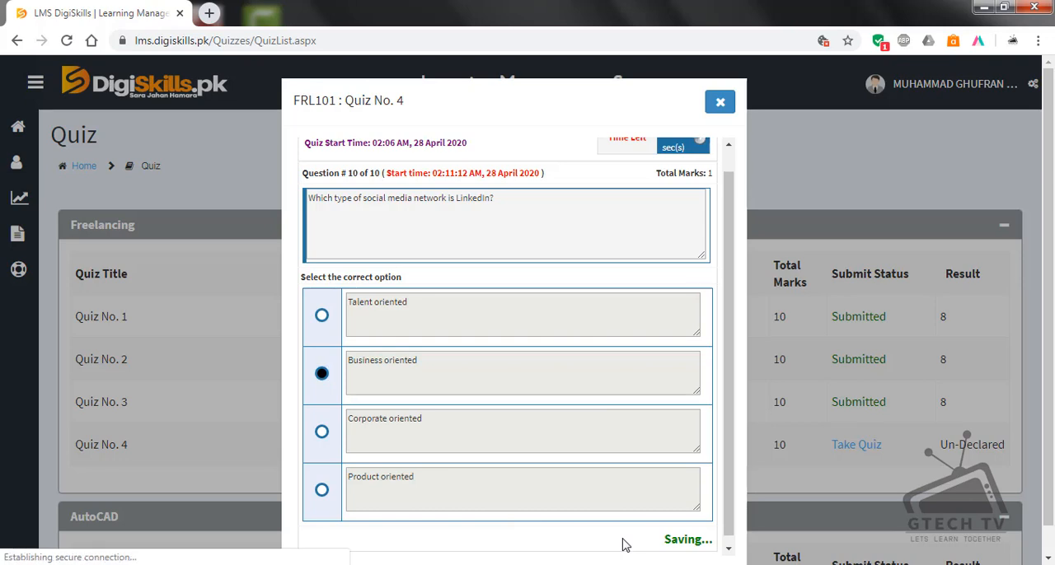